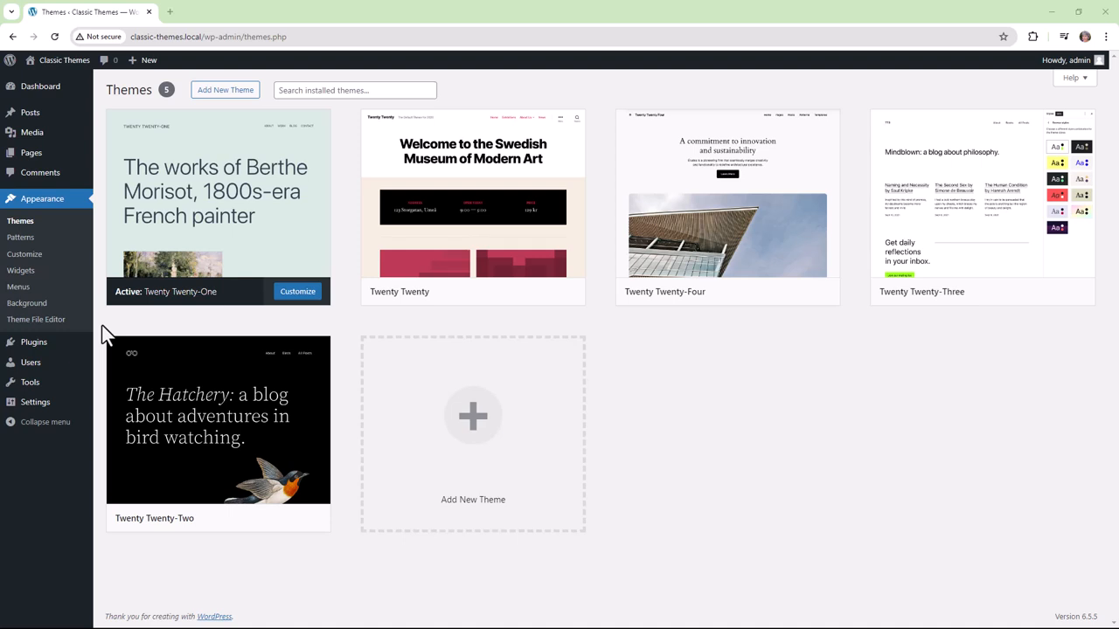
pyautogui.moveTo(100, 251)
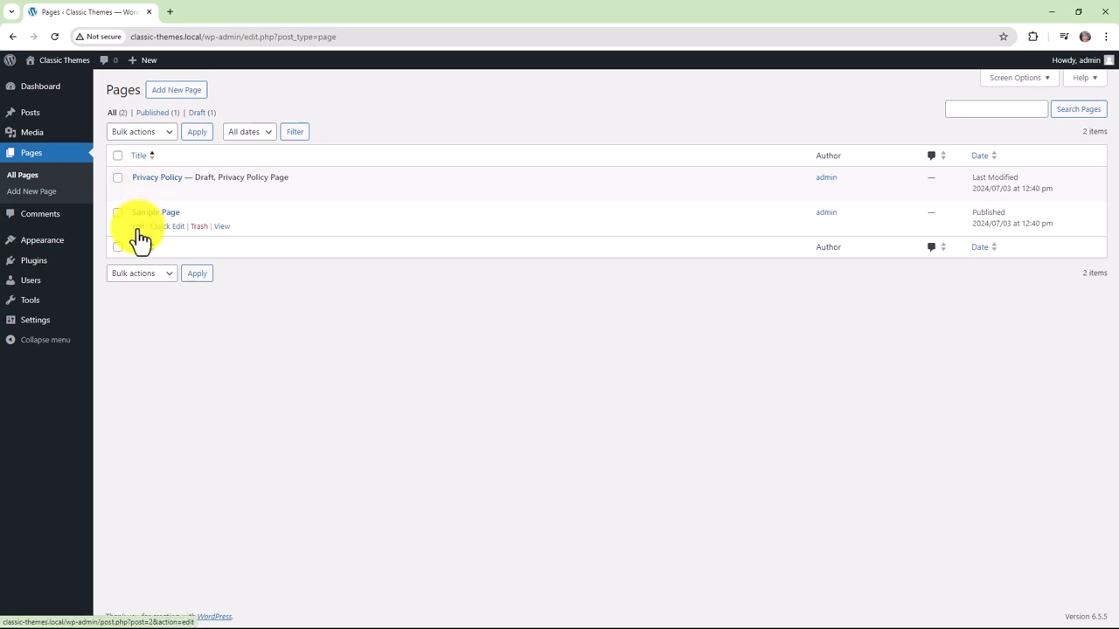
# Edit the Sample Page, select its first paragraph and view the Color Text/Background options.
pyautogui.click(155, 212)
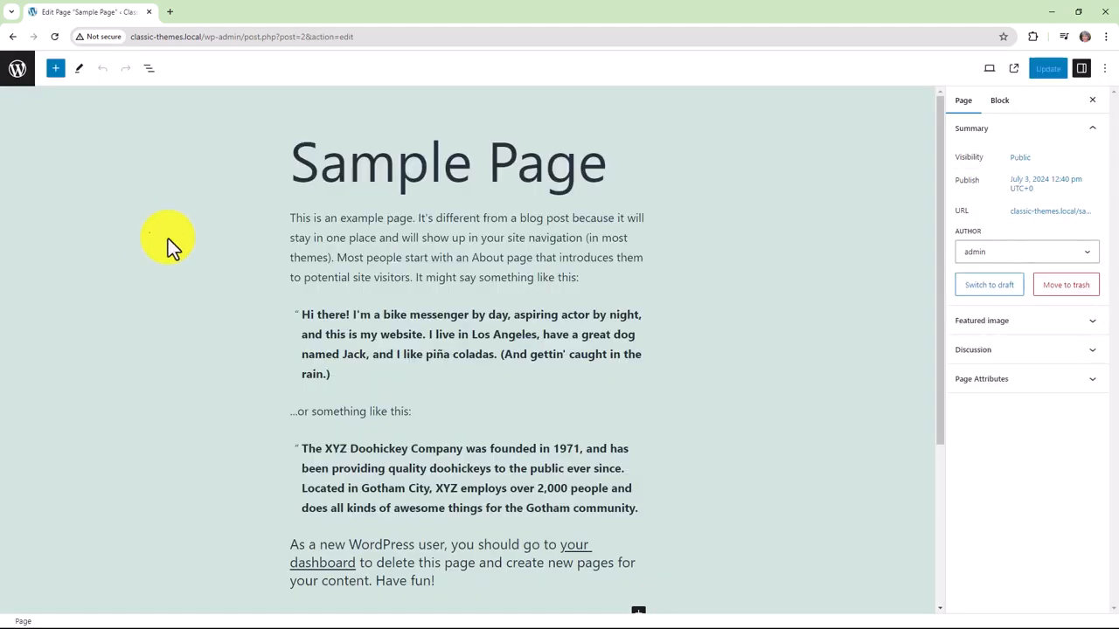
pyautogui.click(465, 248)
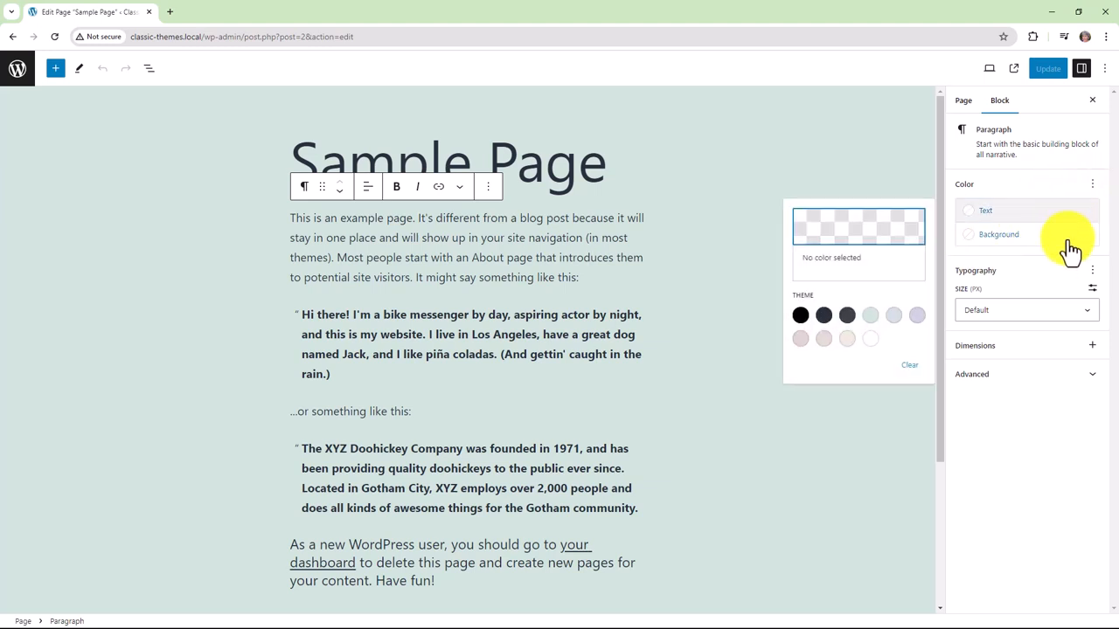
pyautogui.click(1095, 270)
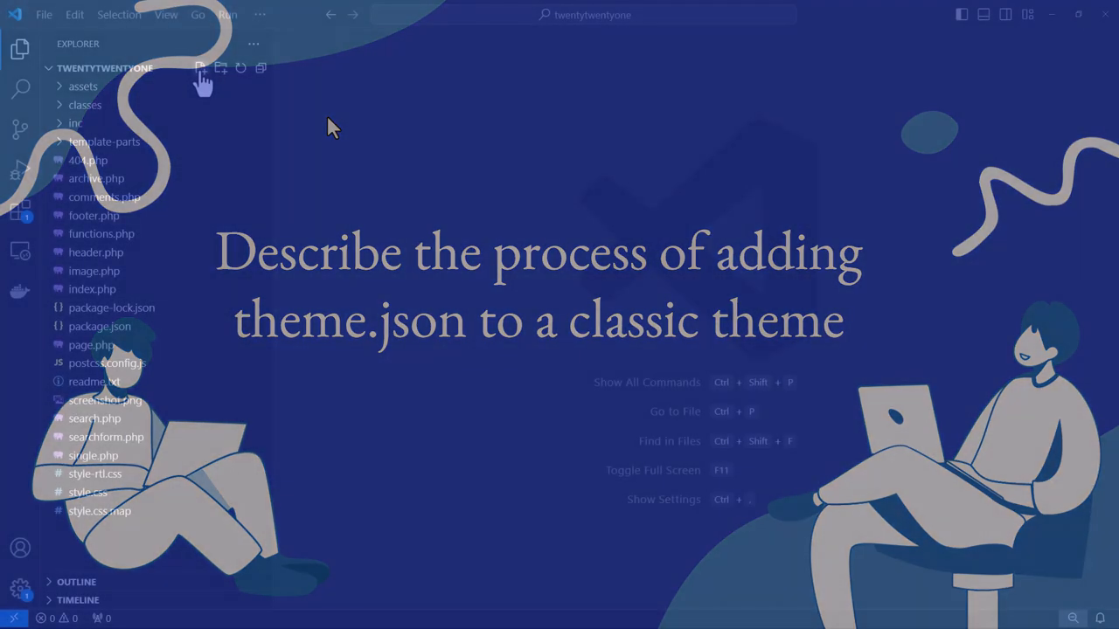
# Create theme.json with an opening brace and the "$schema" line pointing to schemas.wp.org/trunk/theme.json.
pyautogui.click(200, 68)
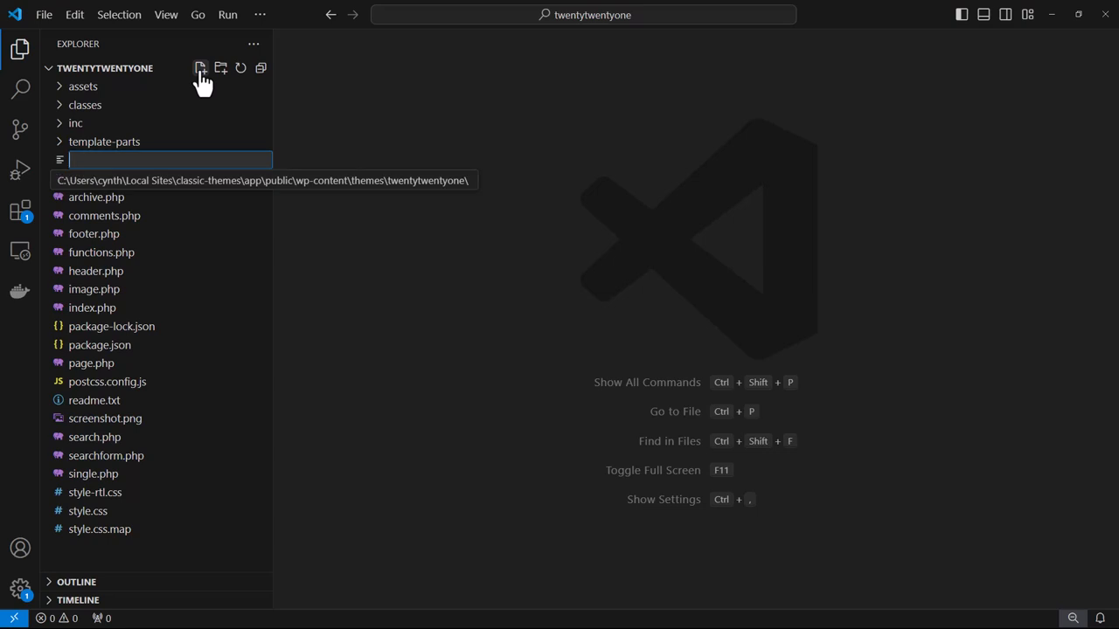
pyautogui.write('theme')
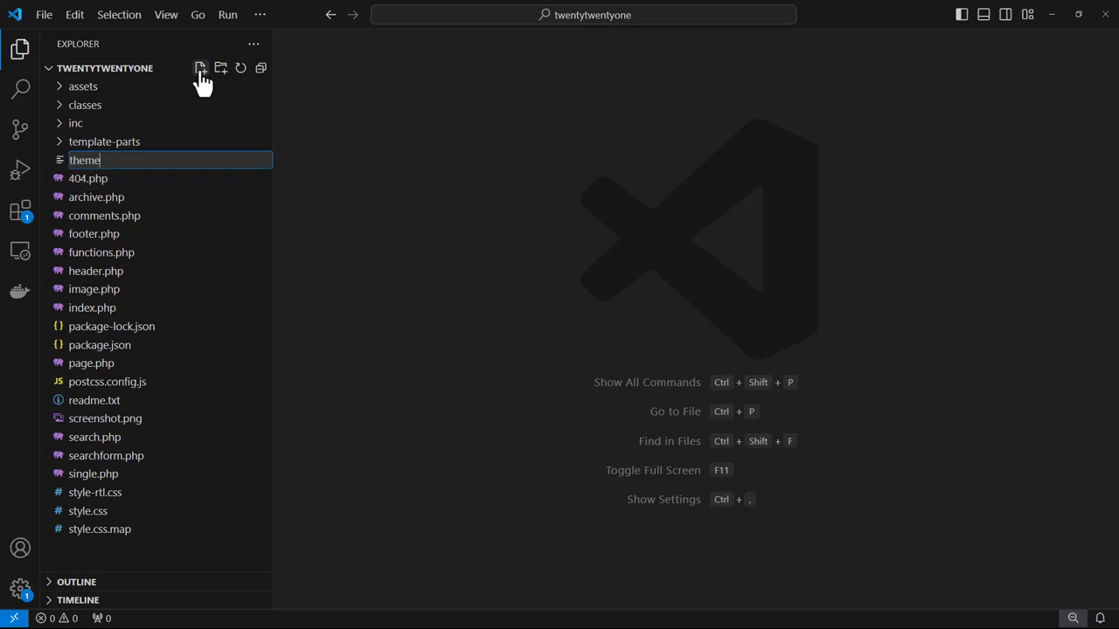
pyautogui.write('.json')
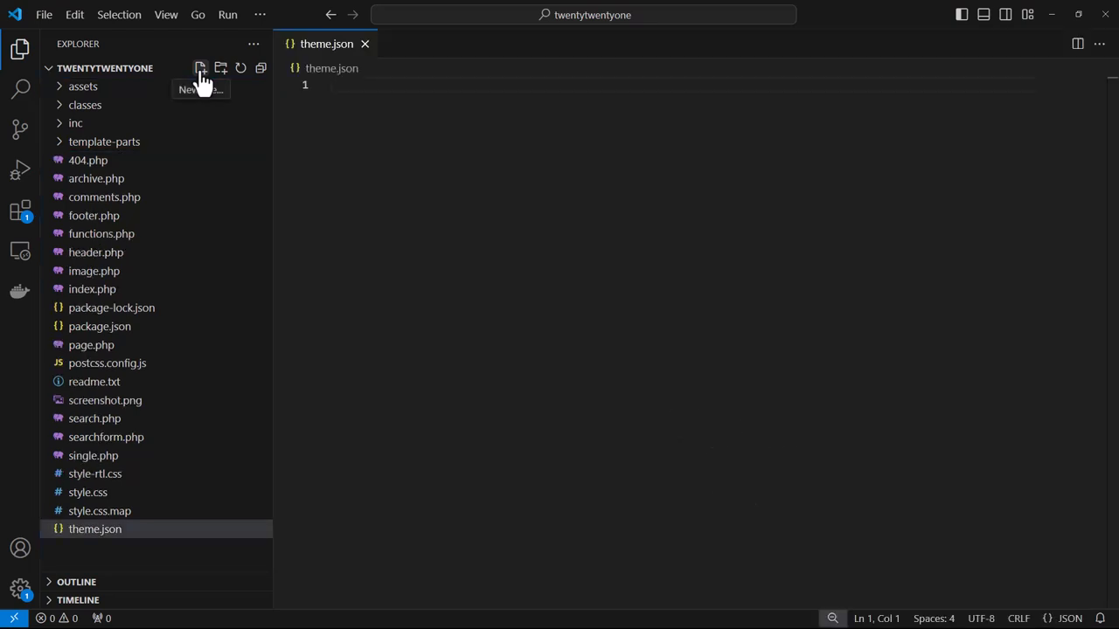
pyautogui.write('{')
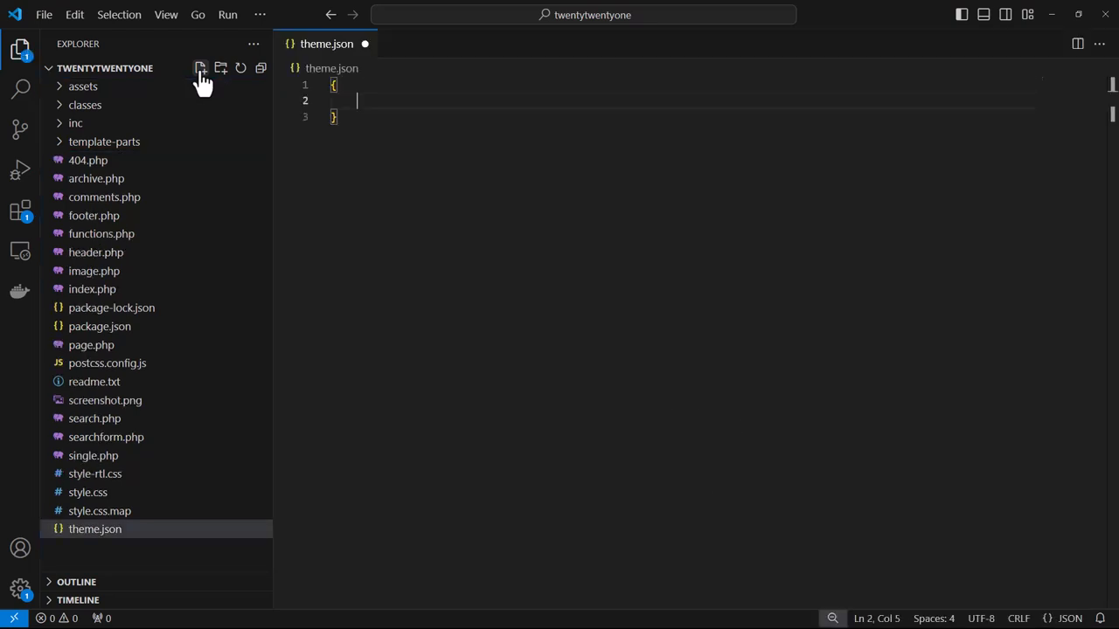
pyautogui.write('"$schema": "https://schemas.wp.org/trunk/theme.json",')
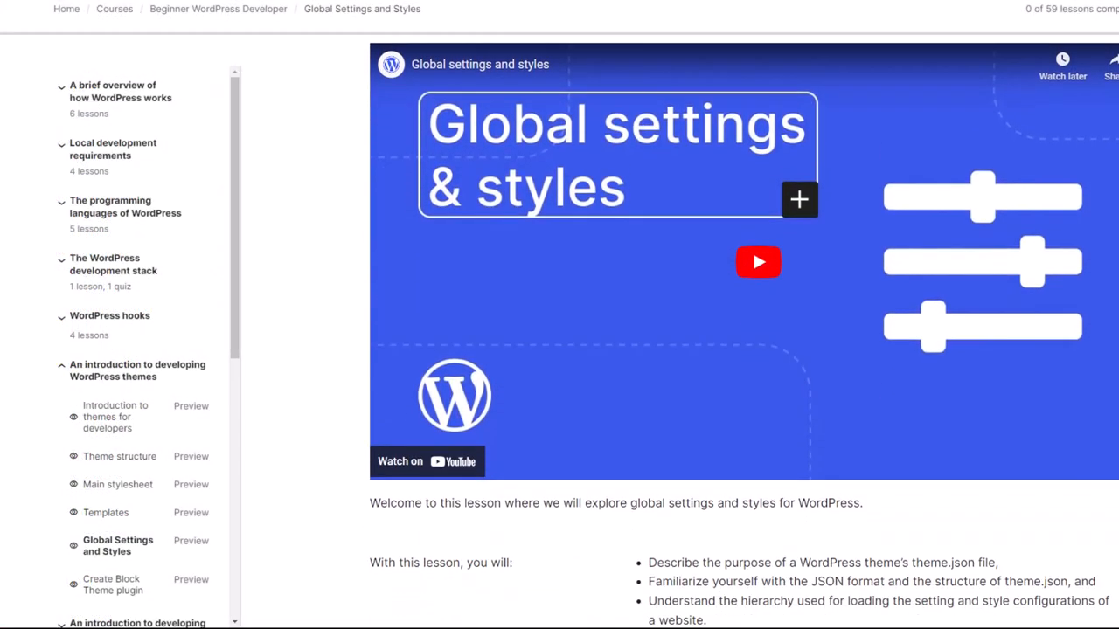
pyautogui.scroll(-3)
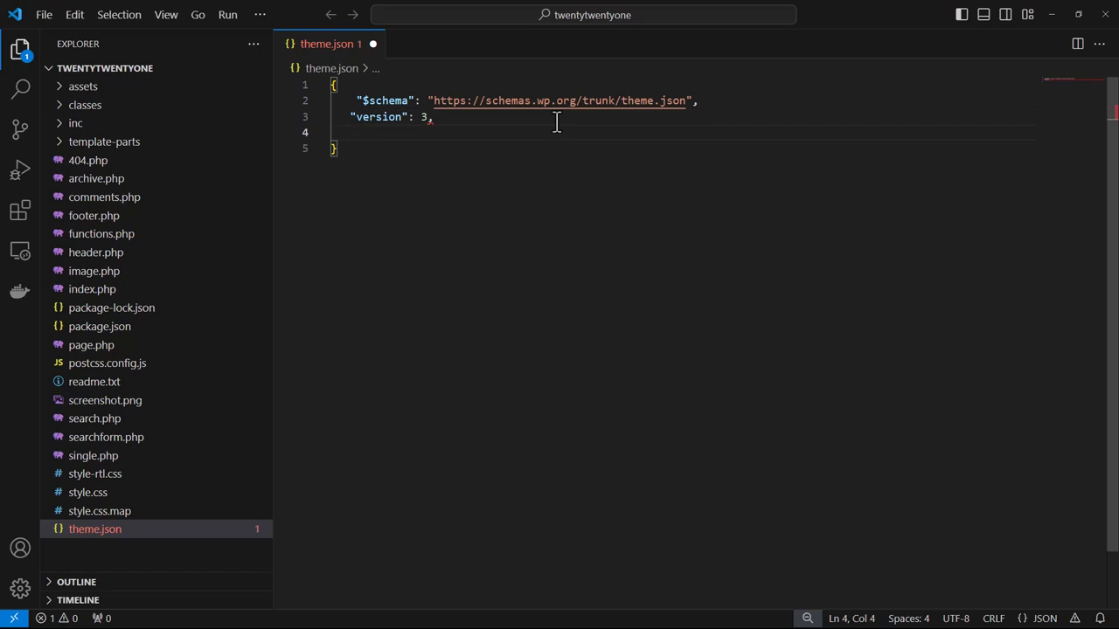
# Add a "settings" block for layout contentSize 650px and reload the Sample Page editor.
pyautogui.write('"settings": {')
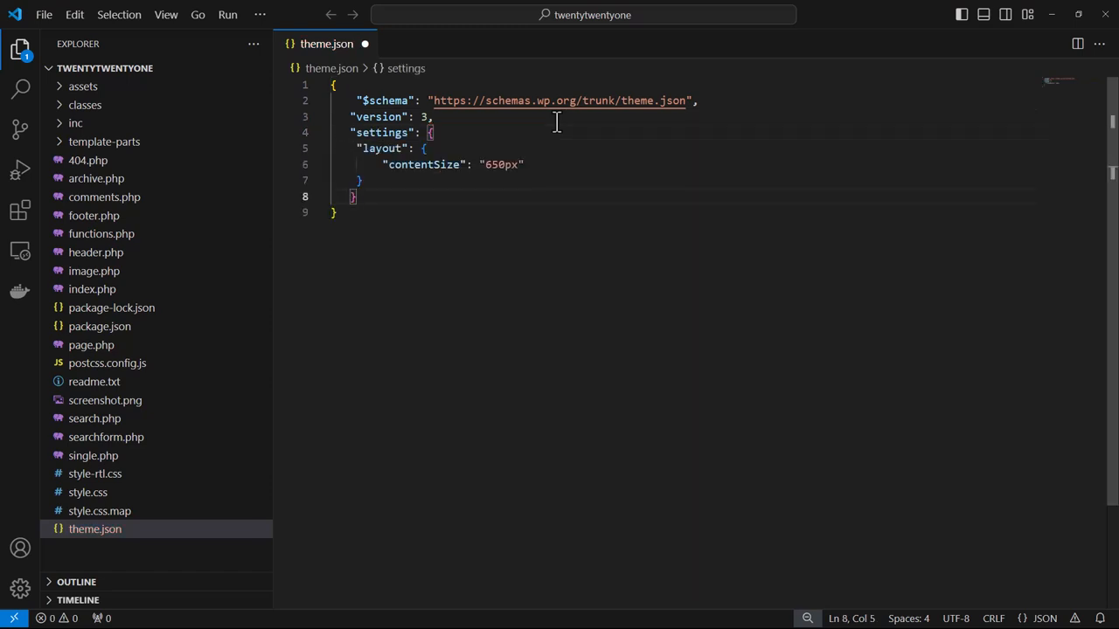
pyautogui.moveTo(503, 230)
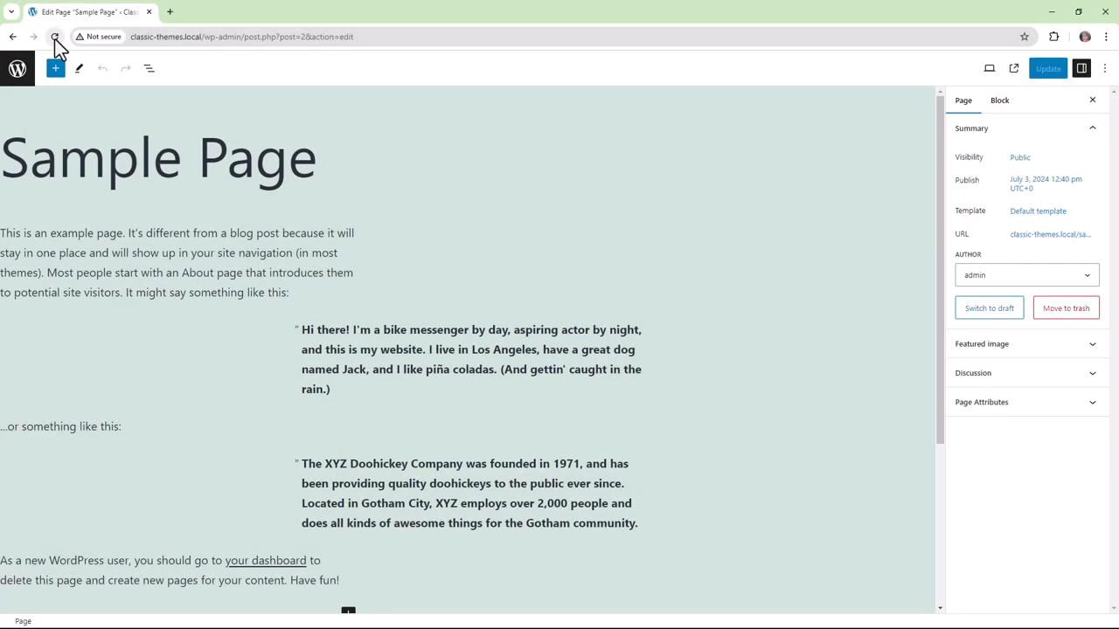
pyautogui.click(55, 36)
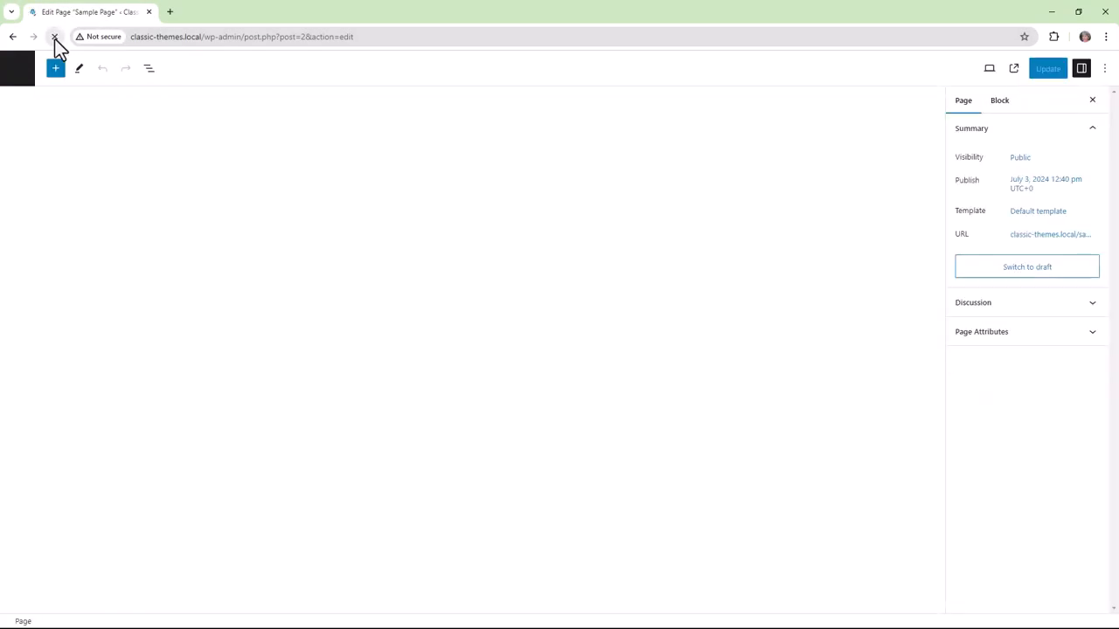